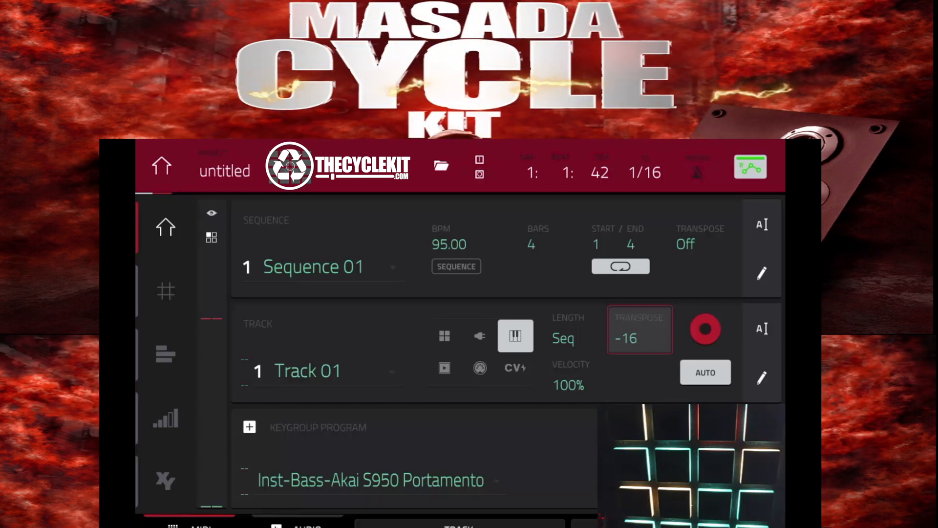
- Open pad A01's pitch envelope (Env/Pitch) in the drum kit's Program Edit
left_click(323, 266)
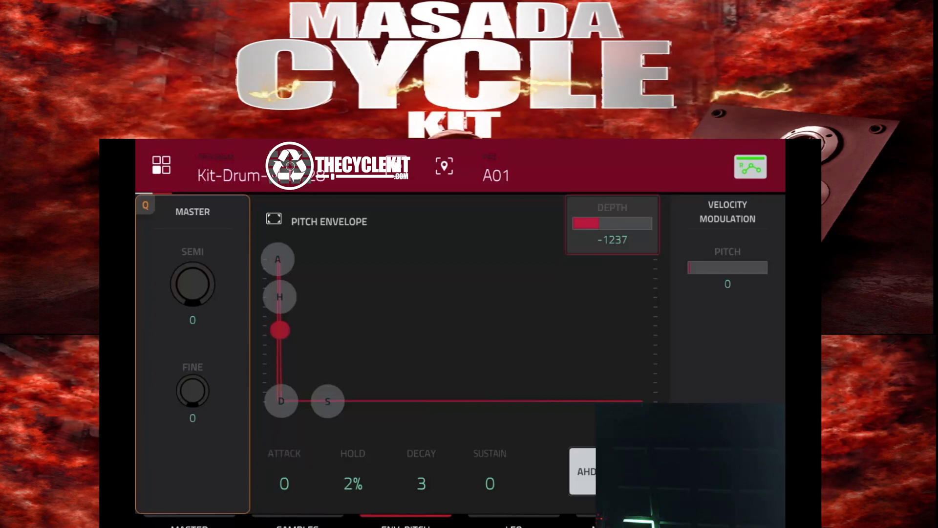
- Sweep the pitch envelope Depth slider and settle it at -1748
left_click_drag(586, 223, 610, 223)
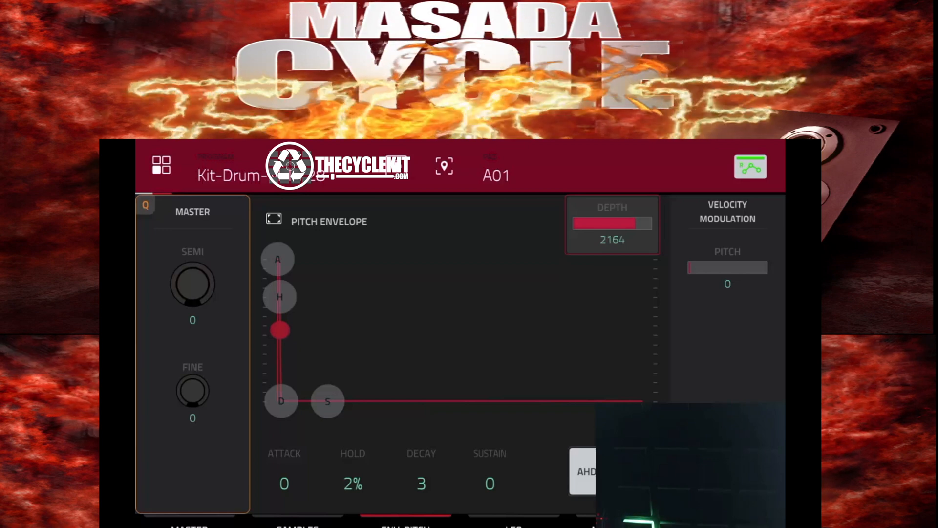
left_click_drag(598, 223, 623, 223)
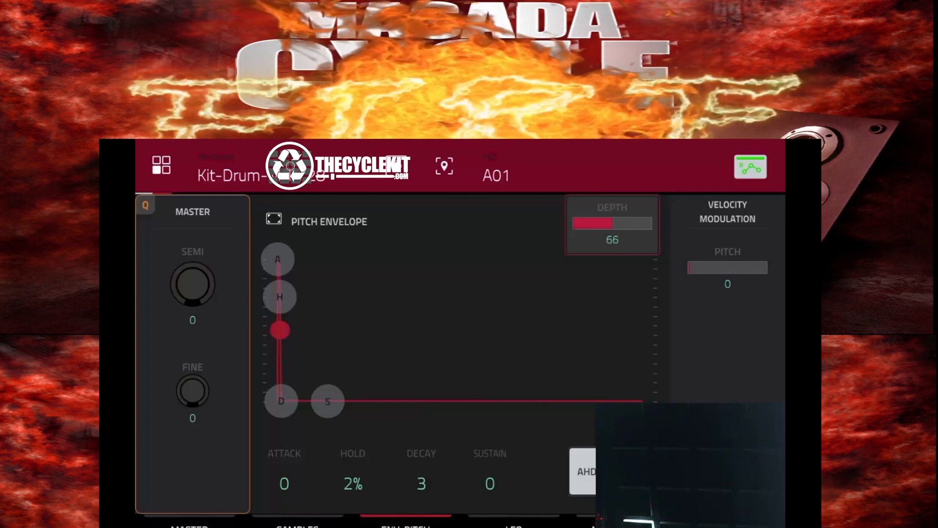
left_click_drag(612, 223, 611, 223)
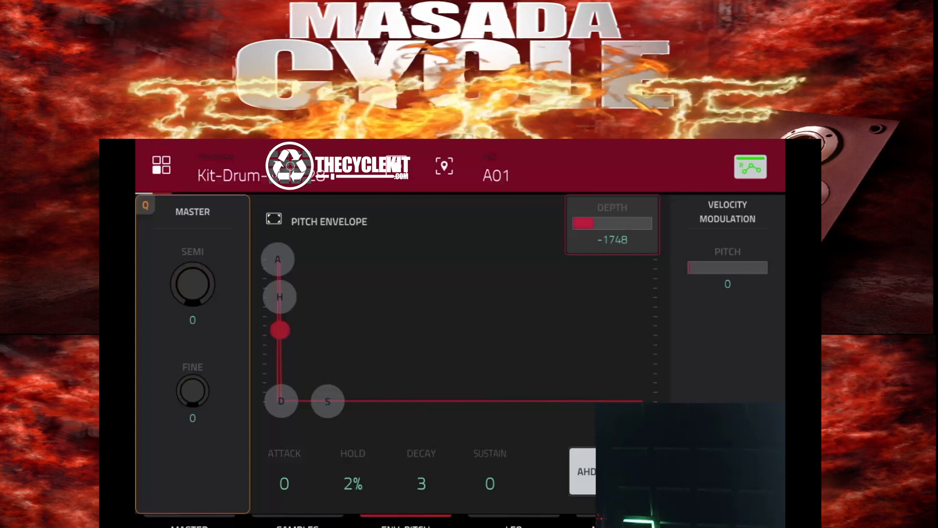
left_click_drag(592, 223, 581, 223)
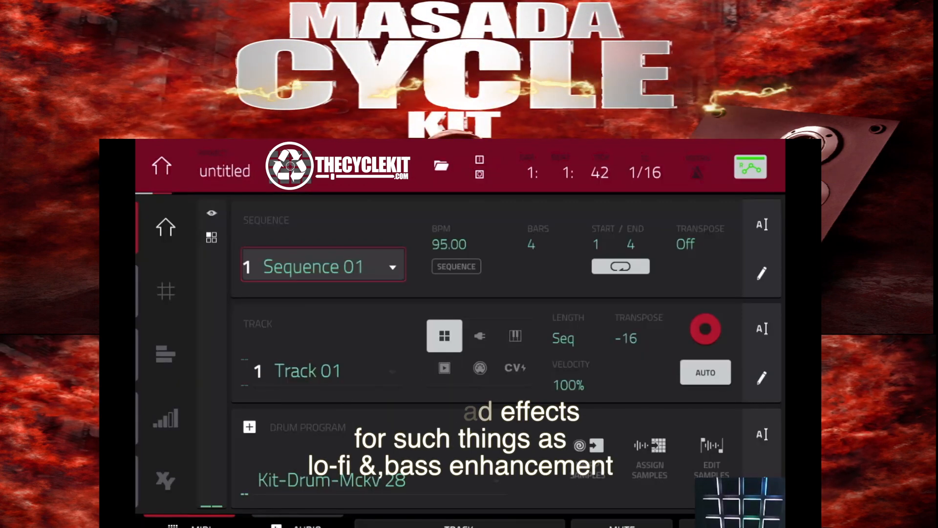
- Open pad A01's insert effects page and the slot 1 RingMod type list
left_click(165, 227)
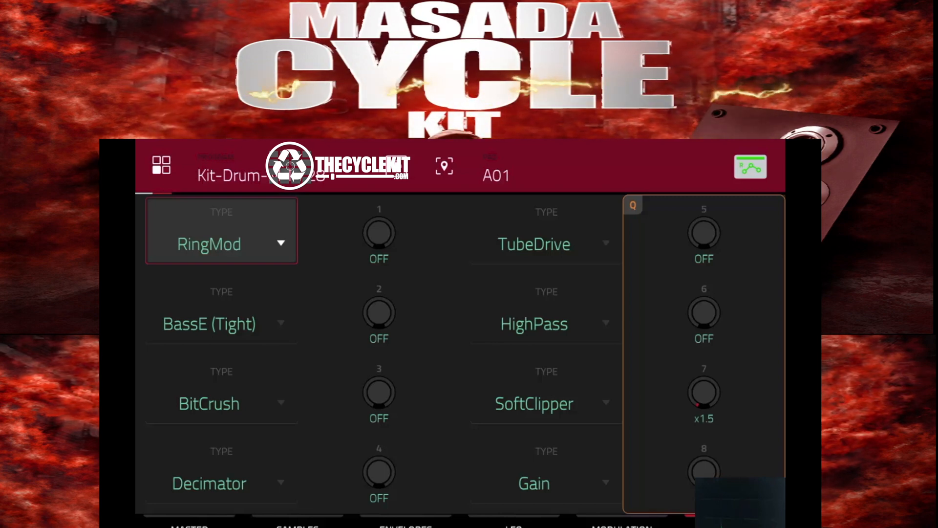
left_click(221, 244)
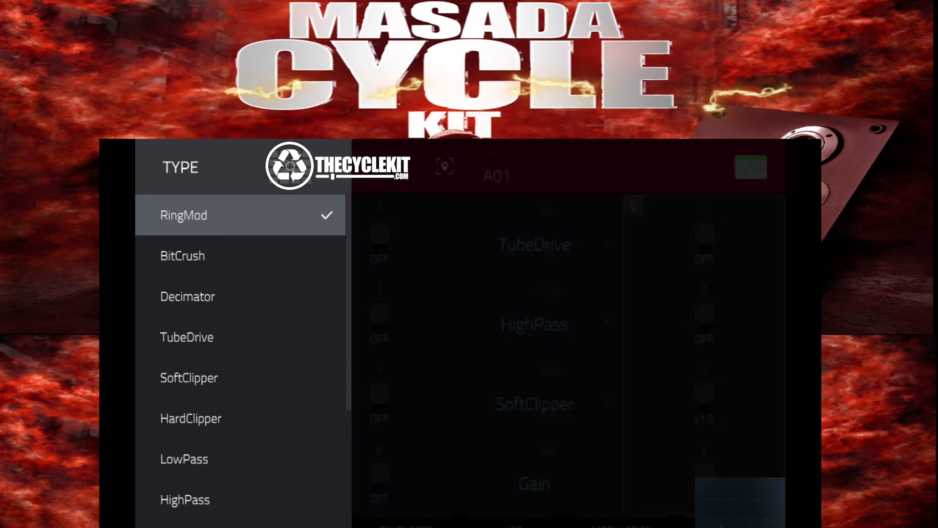
scroll("down", 3)
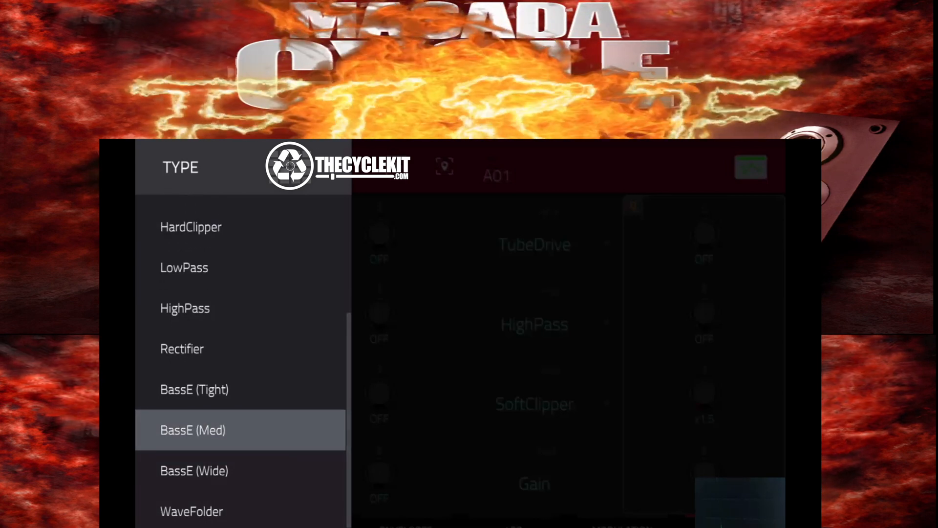
scroll("down", 3)
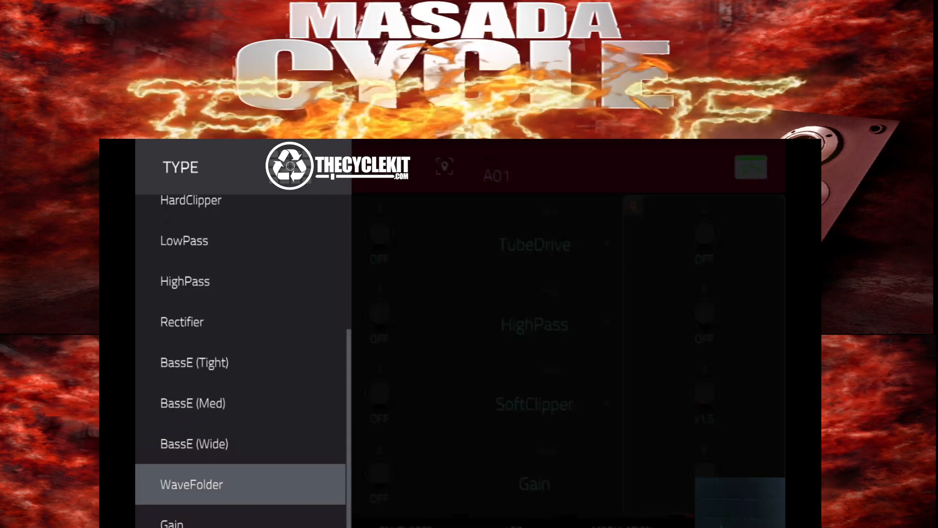